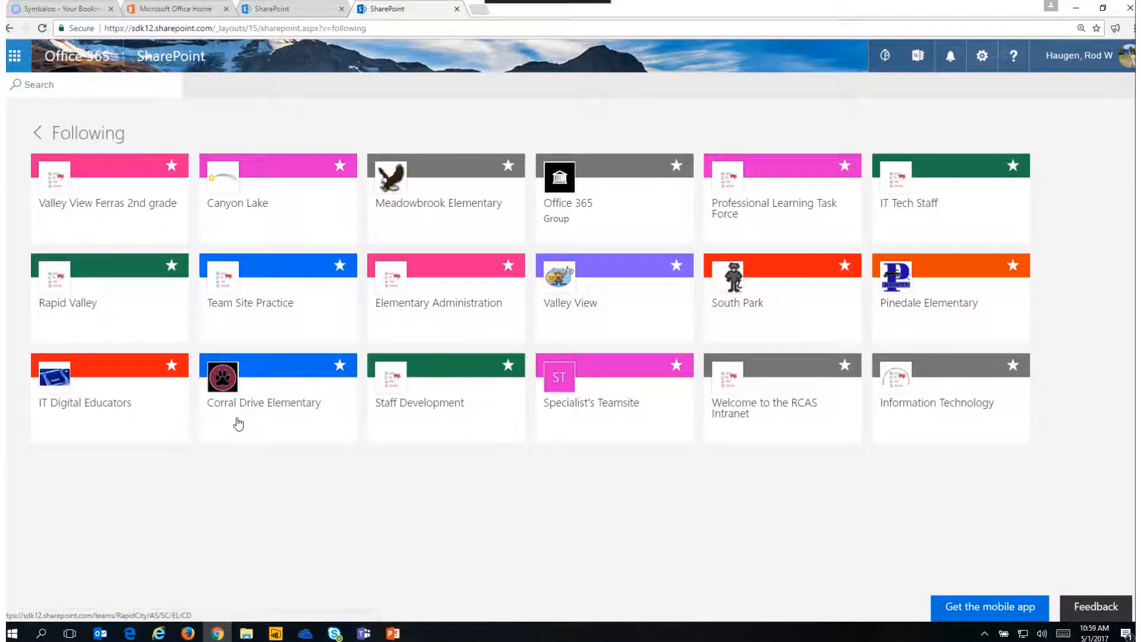
Open the Team Site Practice site from the followed-sites tiles
{"action": "left_click", "coordinate": [250, 298]}
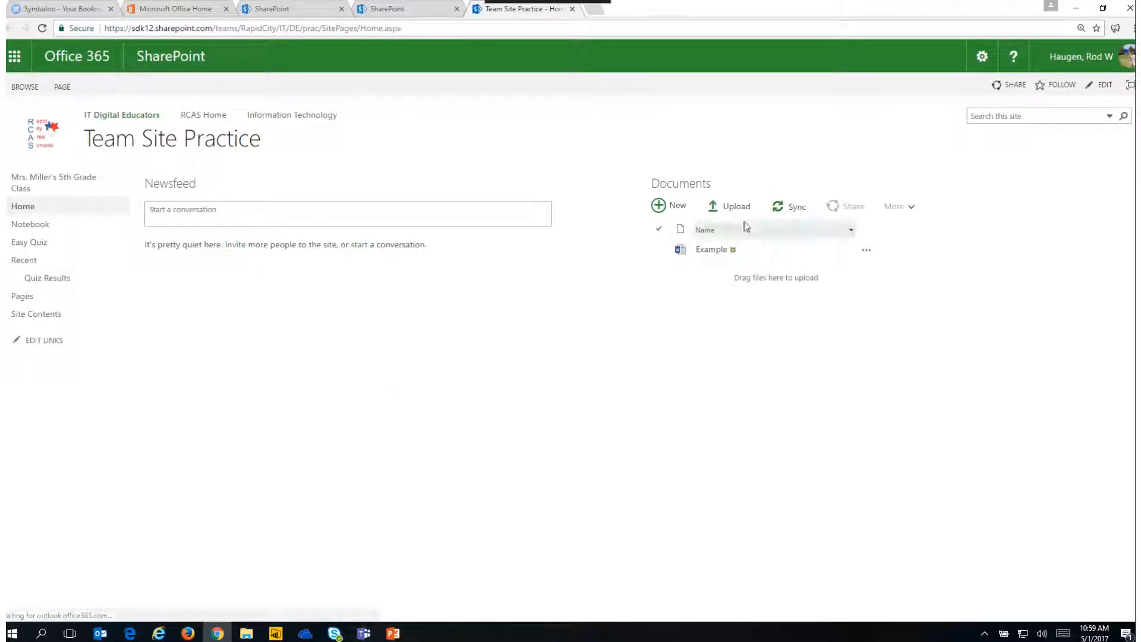
{"action": "mouse_move", "coordinate": [680, 183]}
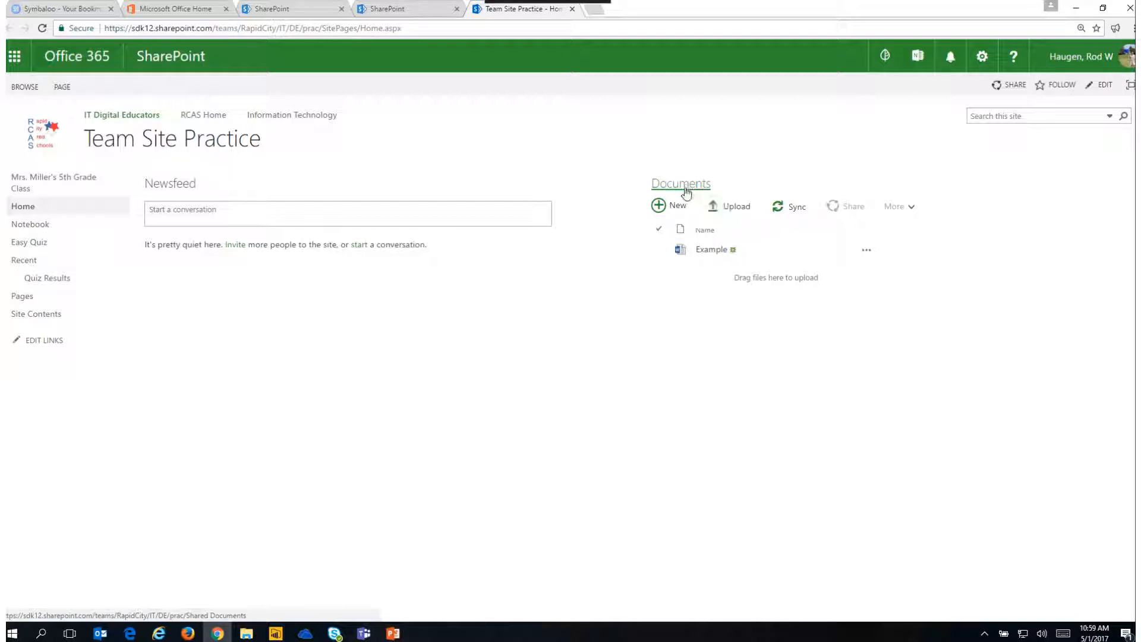
Show the full Documents library and select Example.docx for action
{"action": "left_click", "coordinate": [680, 183]}
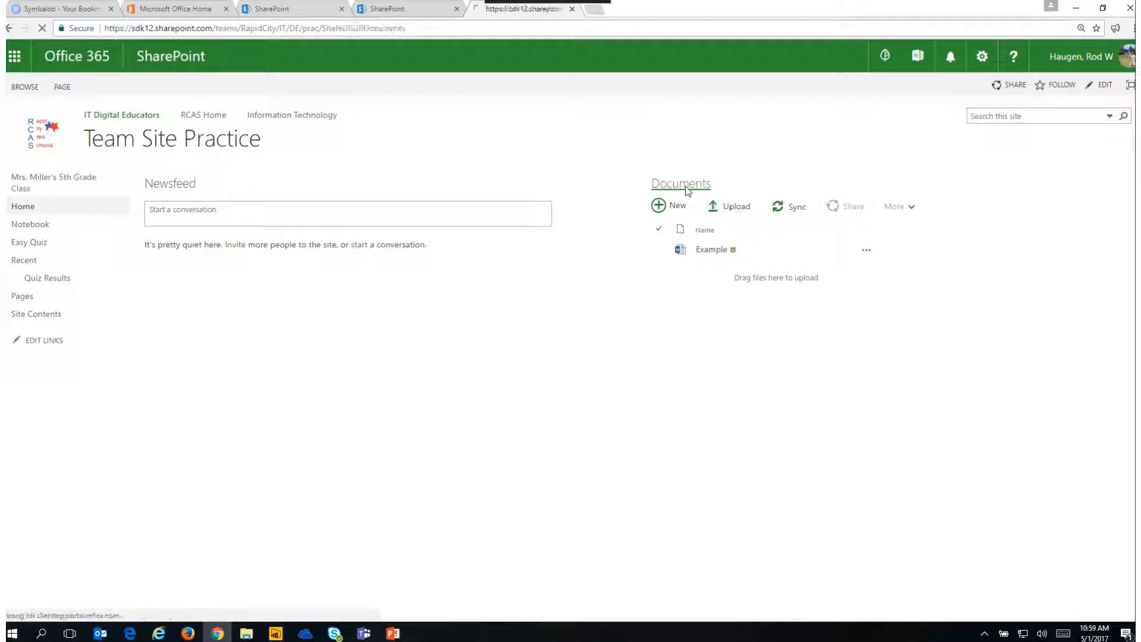
{"action": "left_click", "coordinate": [681, 183]}
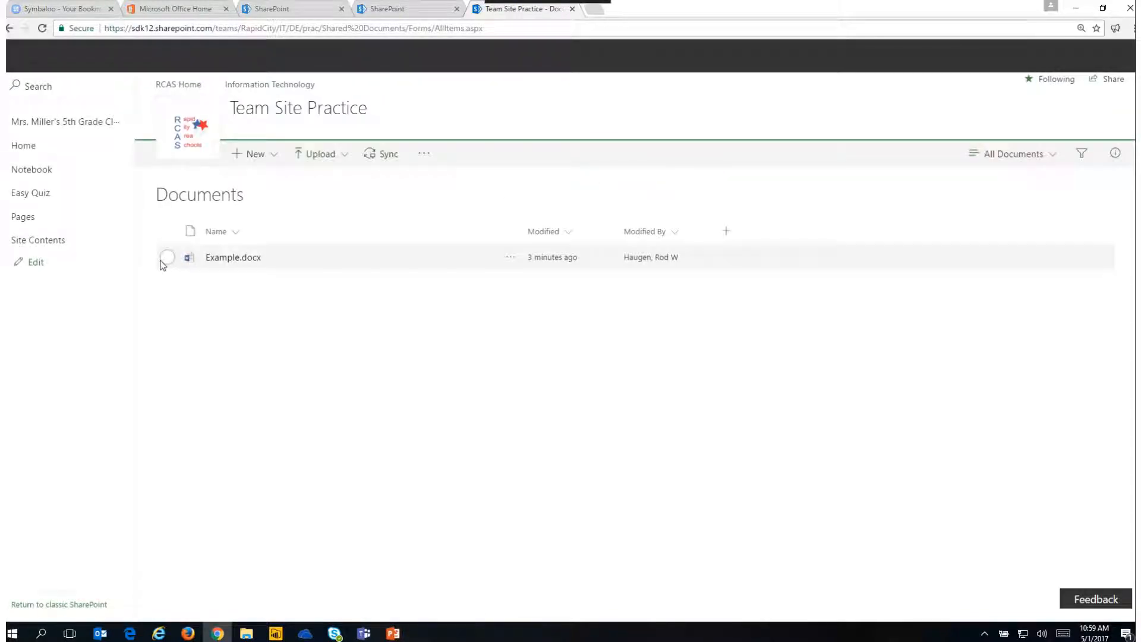
{"action": "left_click", "coordinate": [166, 257]}
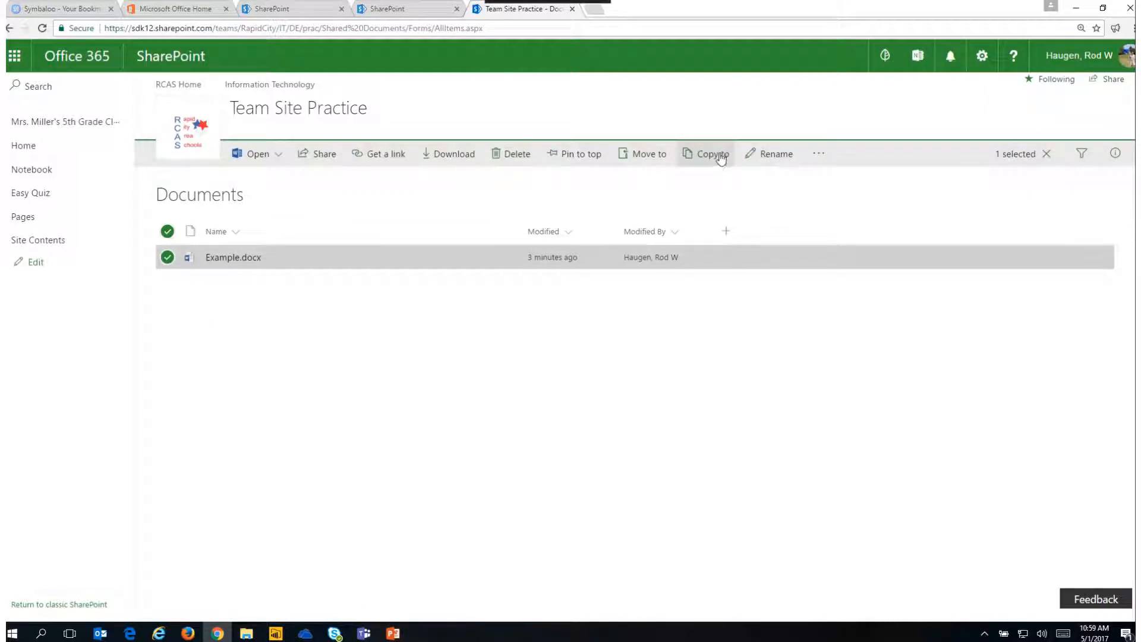
Begin a 'Copy to' for Example.docx with Your OneDrive as the destination, browsing its folders
{"action": "left_click", "coordinate": [711, 154]}
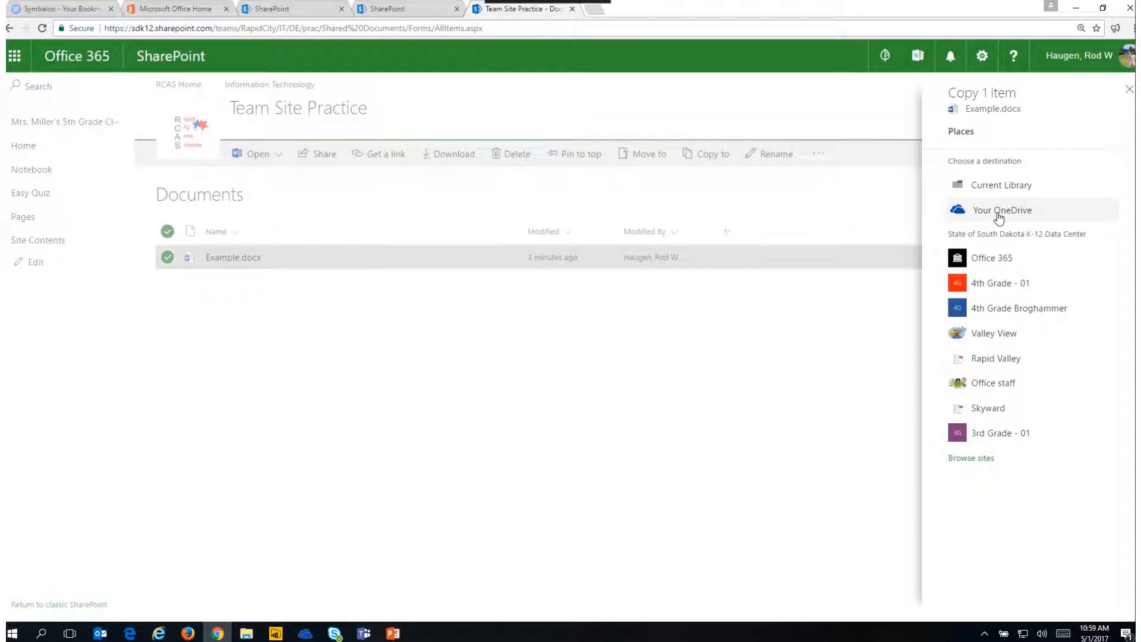
{"action": "left_click", "coordinate": [1003, 209]}
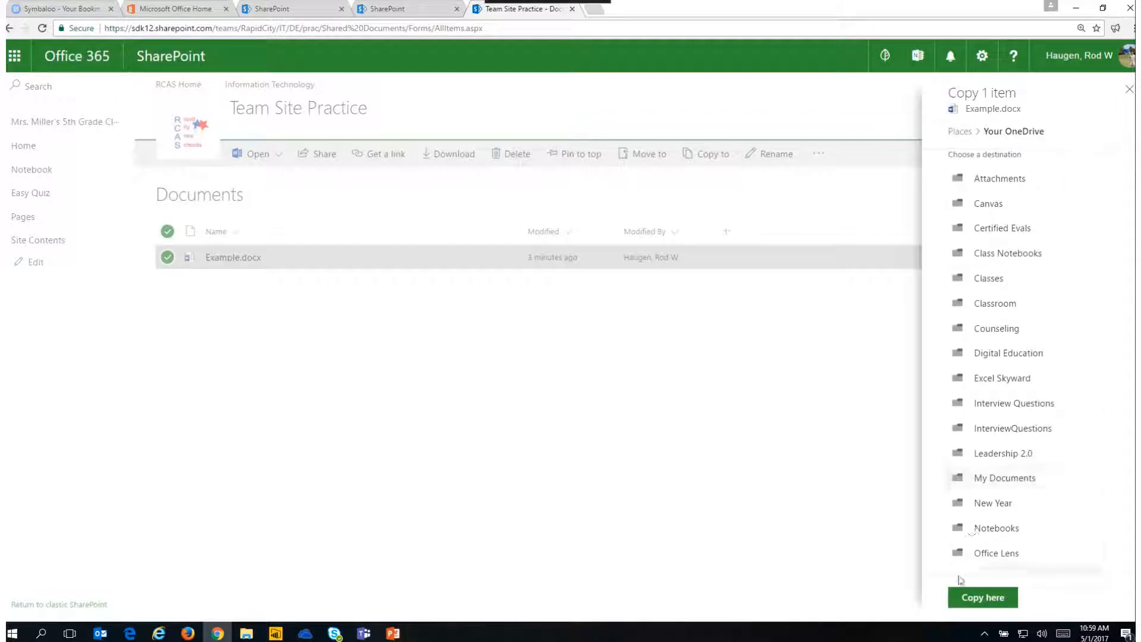
{"action": "scroll", "scroll_direction": "down", "scroll_amount": 3}
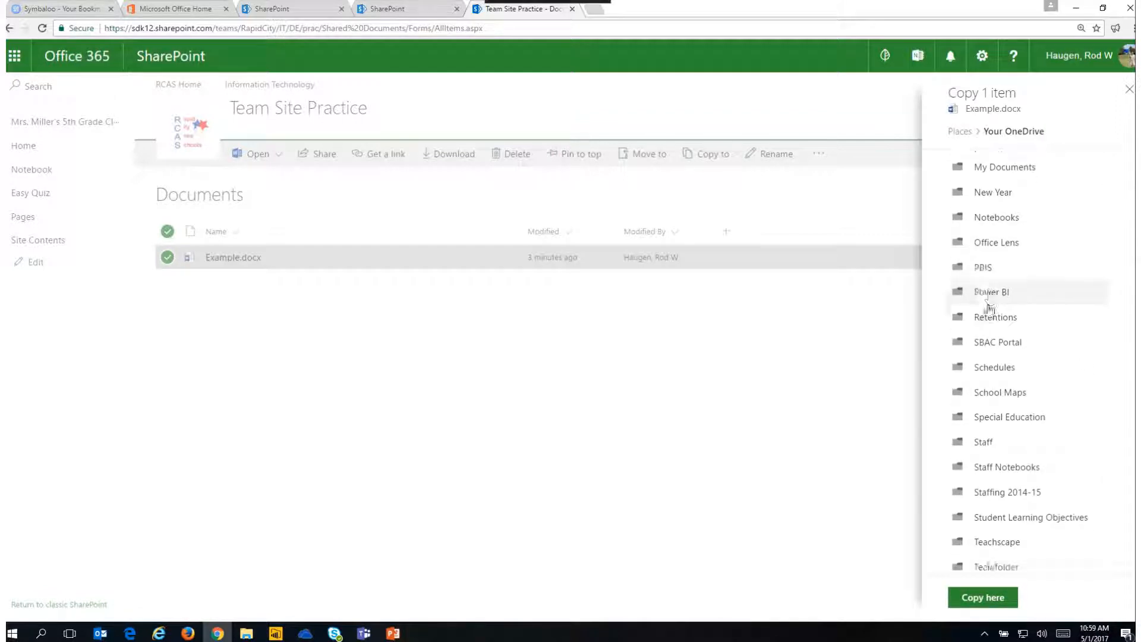
{"action": "scroll", "scroll_direction": "down", "scroll_amount": 3}
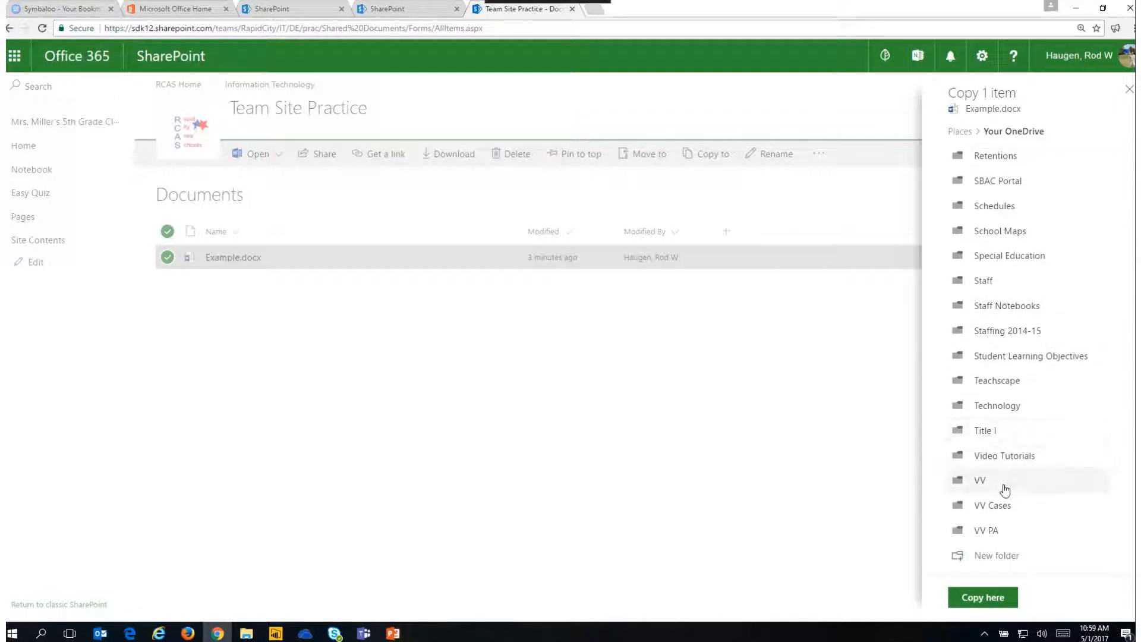
{"action": "scroll", "scroll_direction": "up", "scroll_amount": 3}
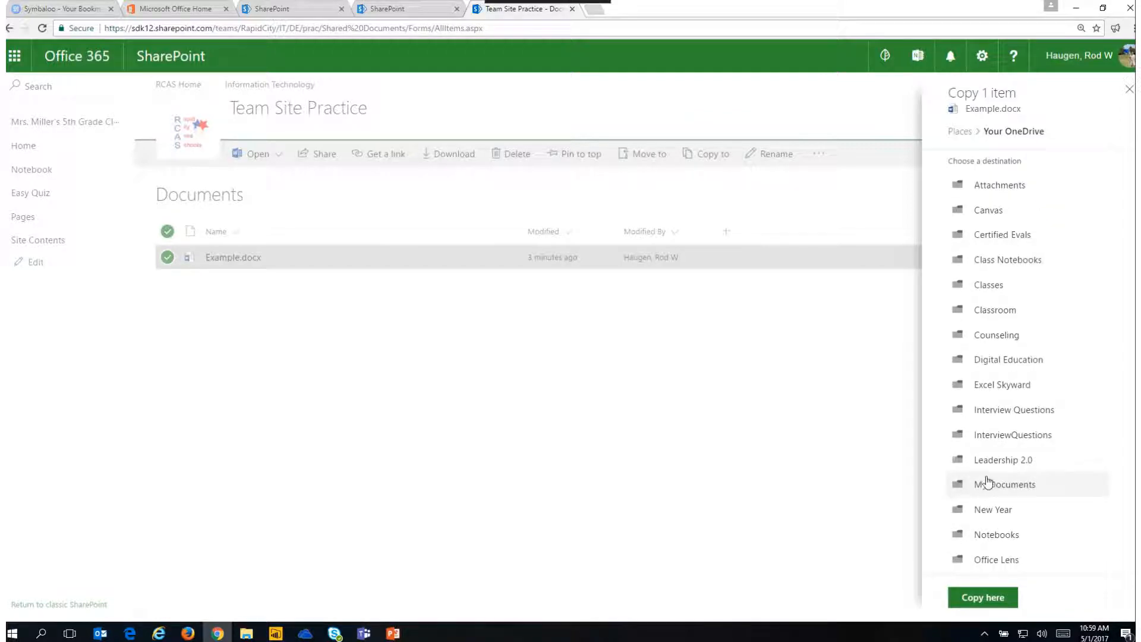
{"action": "mouse_move", "coordinate": [982, 597]}
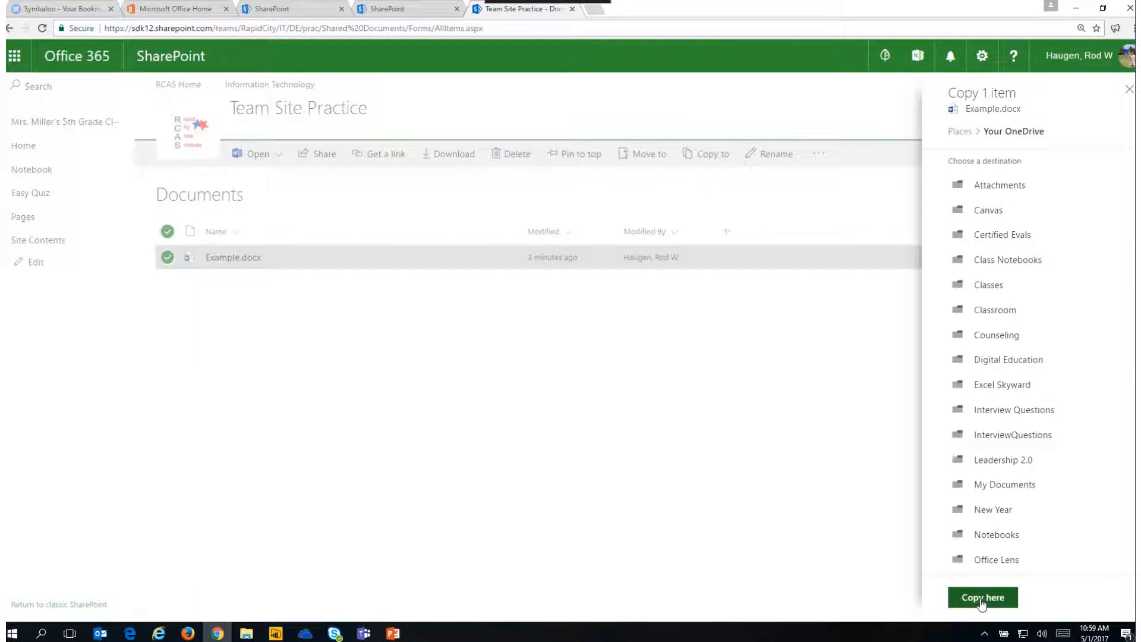
Copy Example.docx to the OneDrive top level, confirmed by 'Copied 1 item'
{"action": "left_click", "coordinate": [984, 596]}
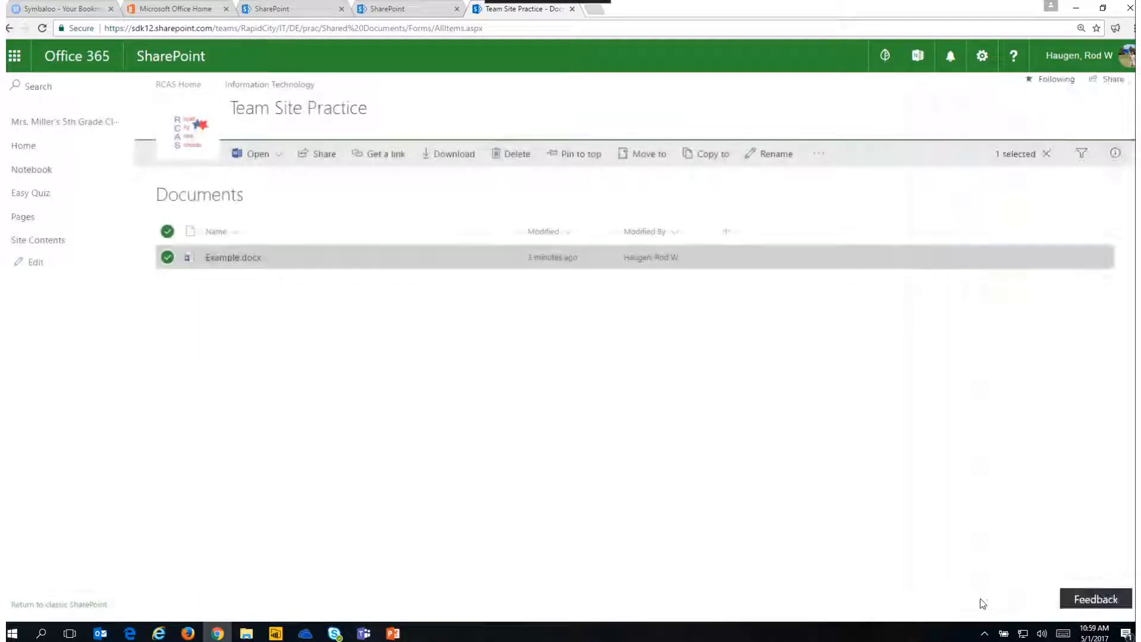
{"action": "left_click", "coordinate": [713, 154]}
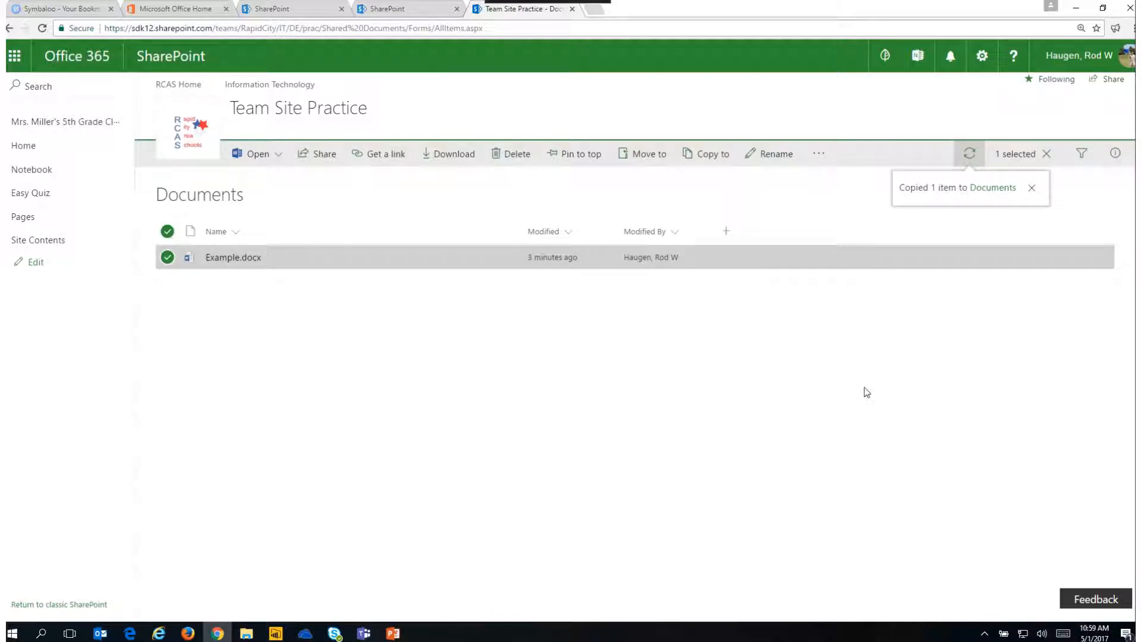
{"action": "mouse_move", "coordinate": [938, 277]}
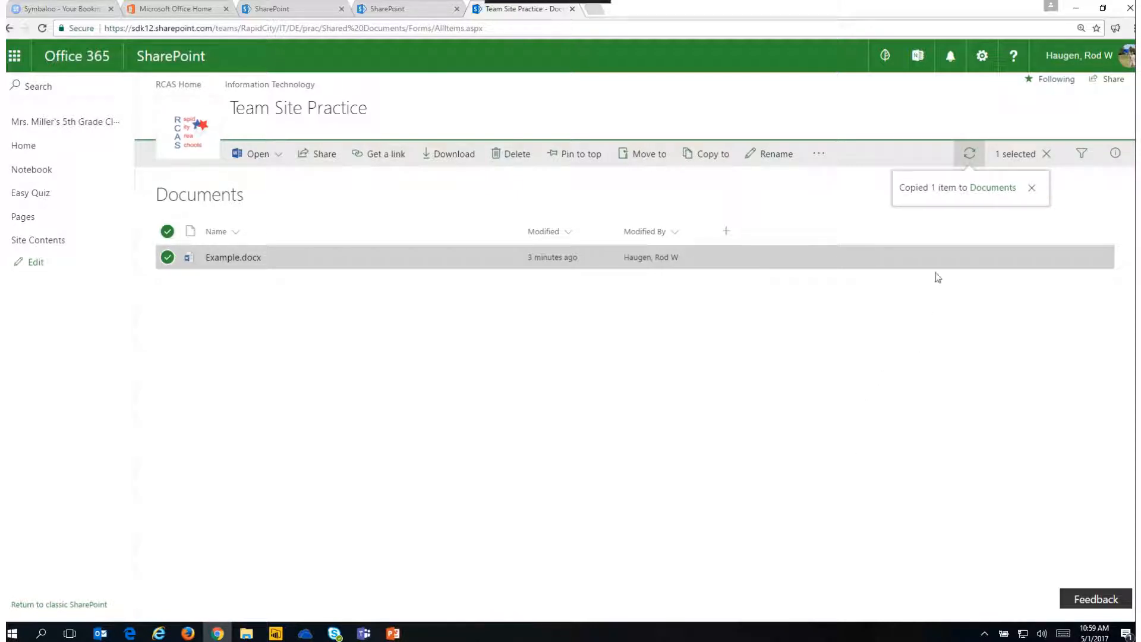